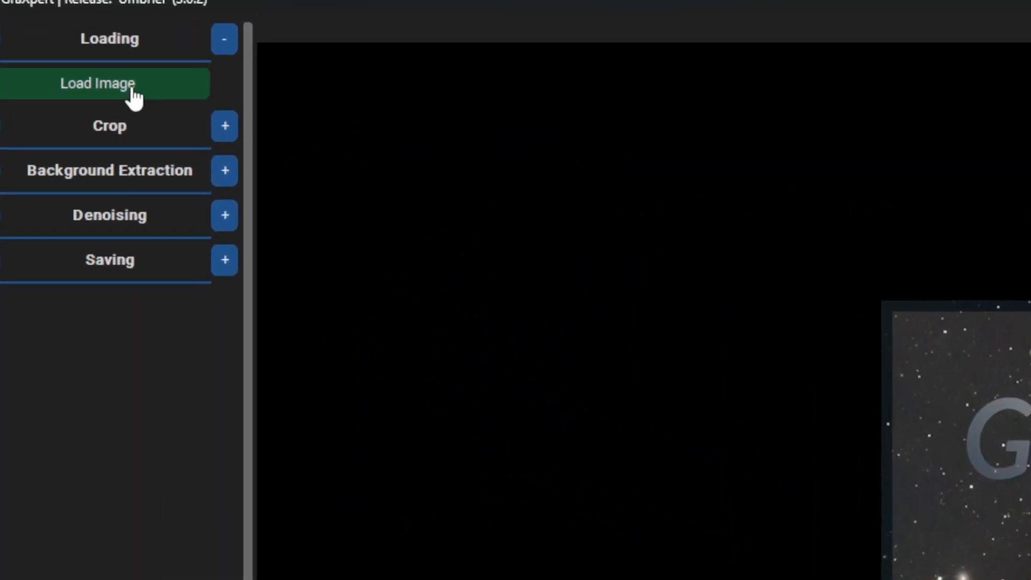
Load the 'result' image from the Pictures folder into GraXpert.
left_click(109, 84)
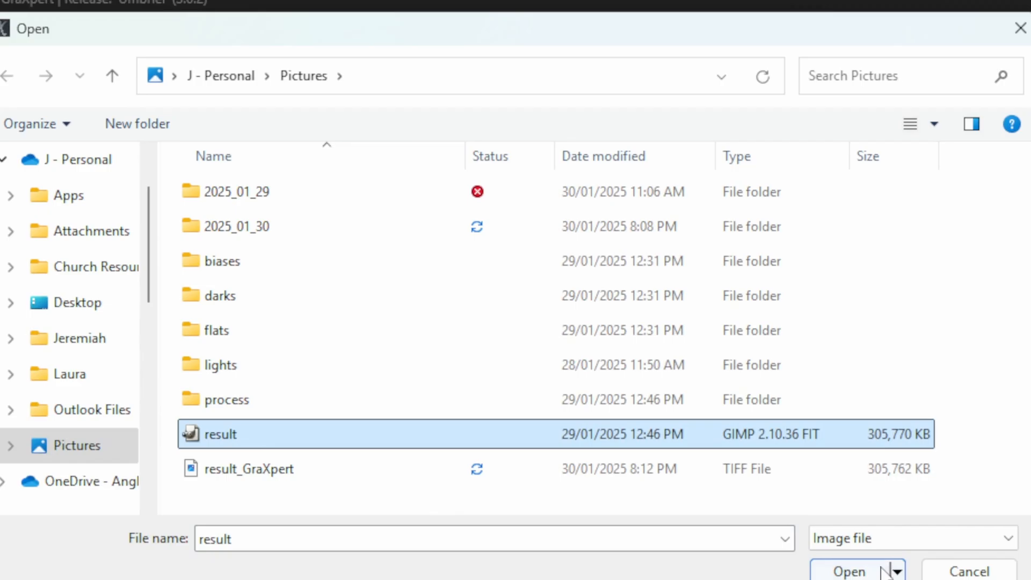
left_click(848, 570)
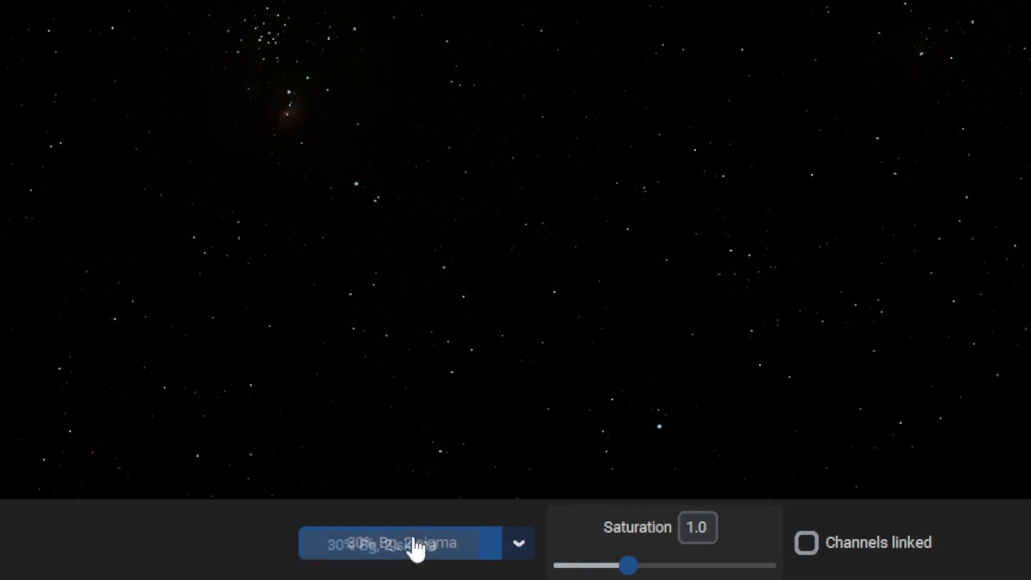
mouse_move(621, 283)
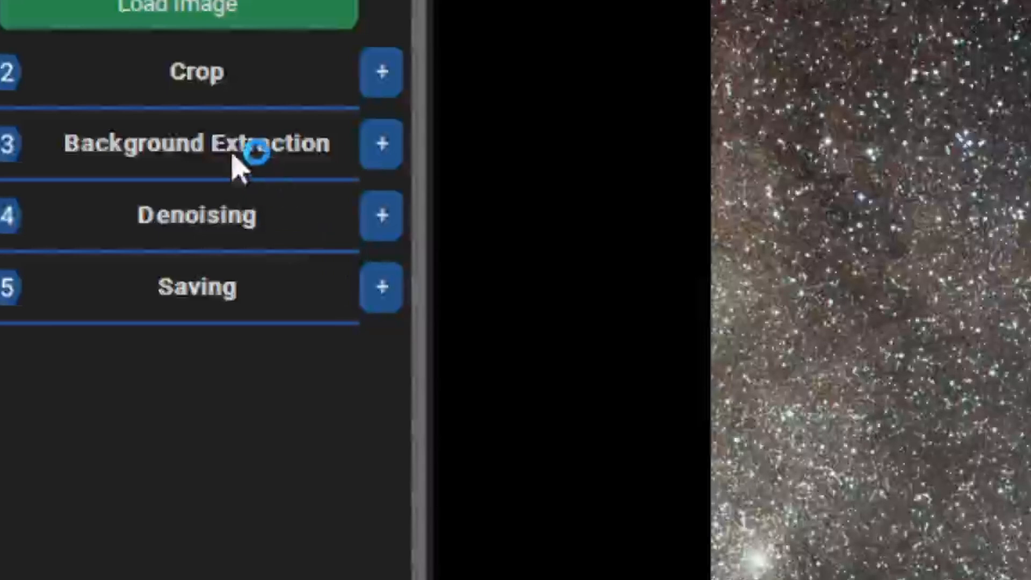
Expand the Background Extraction settings section.
left_click(381, 144)
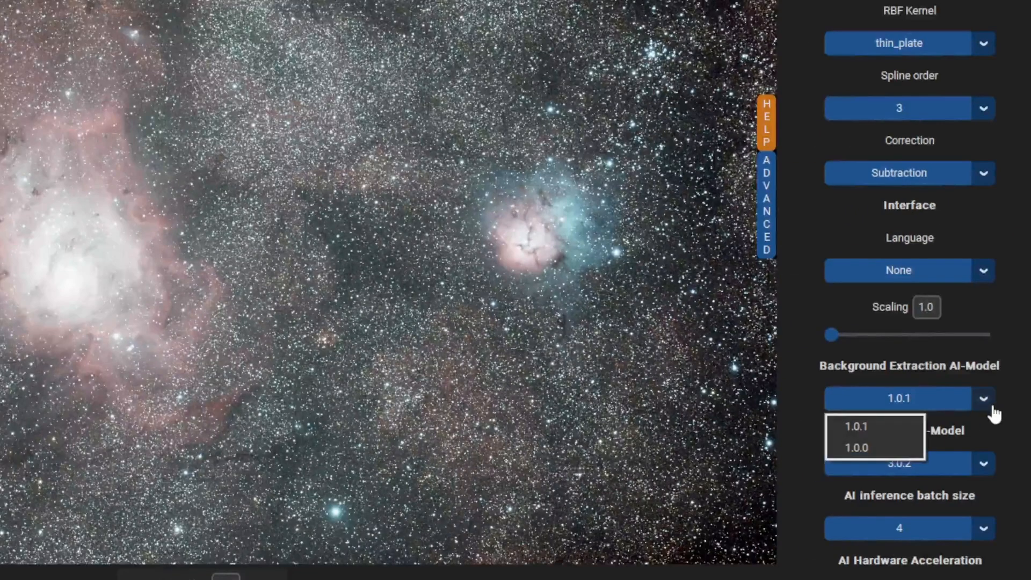
Select background extraction AI model version 1.0.1 and start the background calculation.
left_click(856, 426)
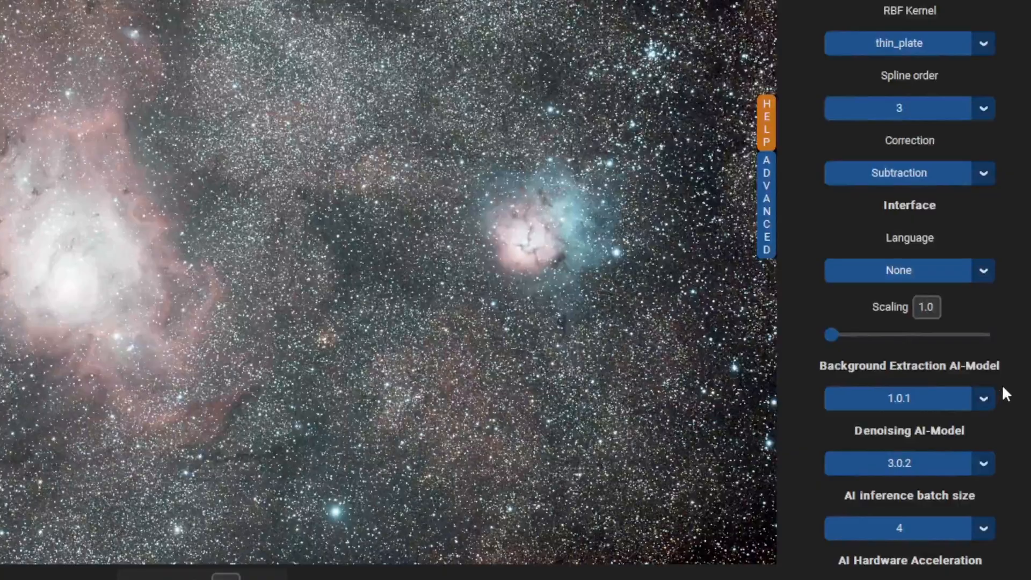
left_click(72, 123)
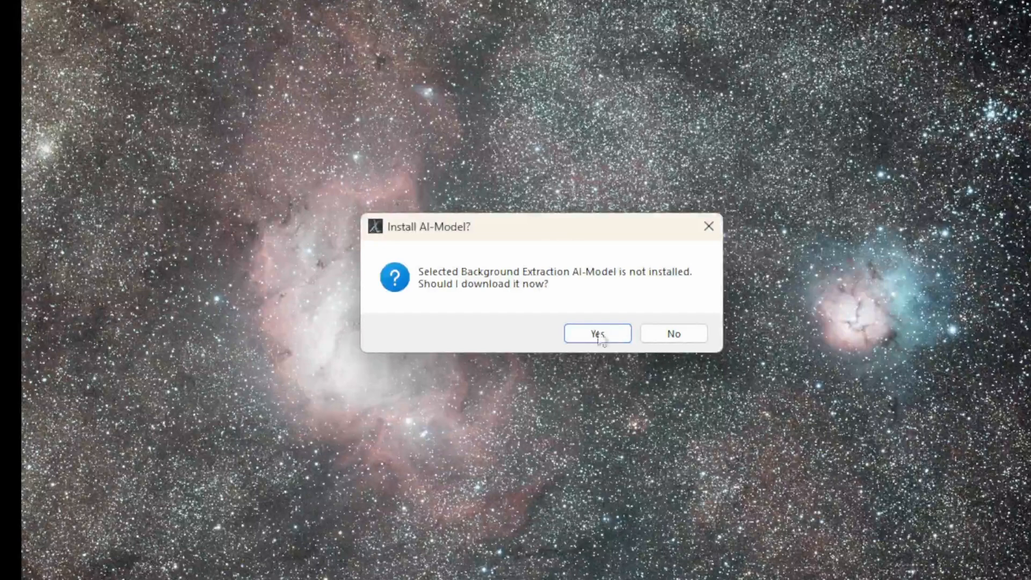
Download the missing 1.0.1 AI model and let background extraction finish.
left_click(596, 333)
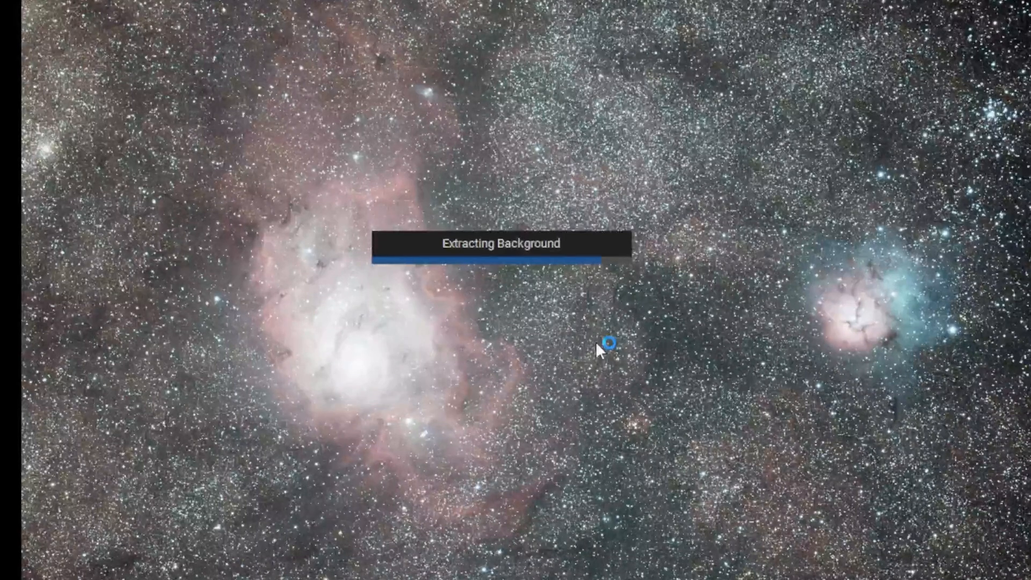
left_click(489, 17)
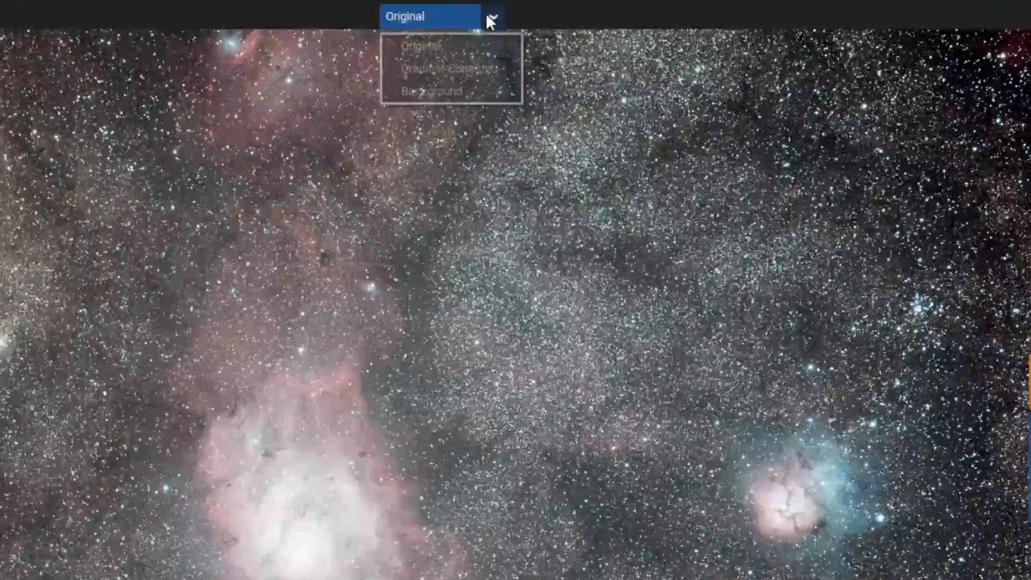
Toggle the view between Gradient-Corrected and Background, ending on Gradient-Corrected.
left_click(446, 69)
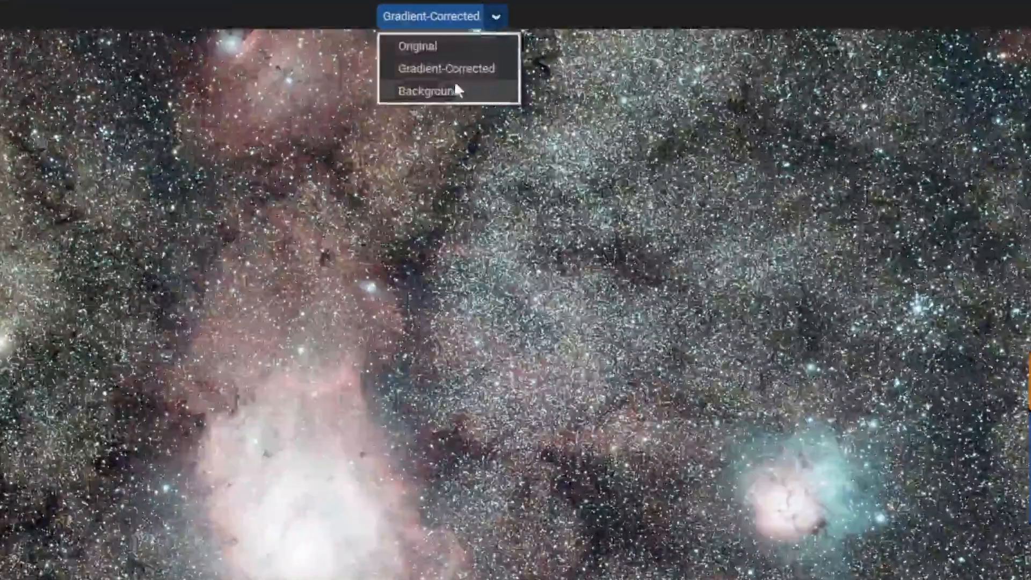
left_click(426, 91)
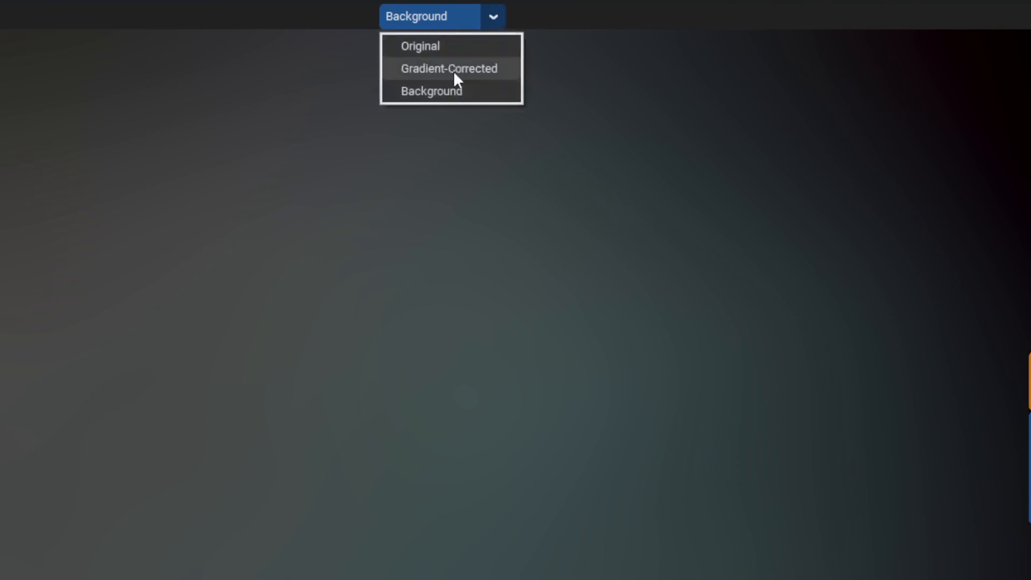
left_click(450, 68)
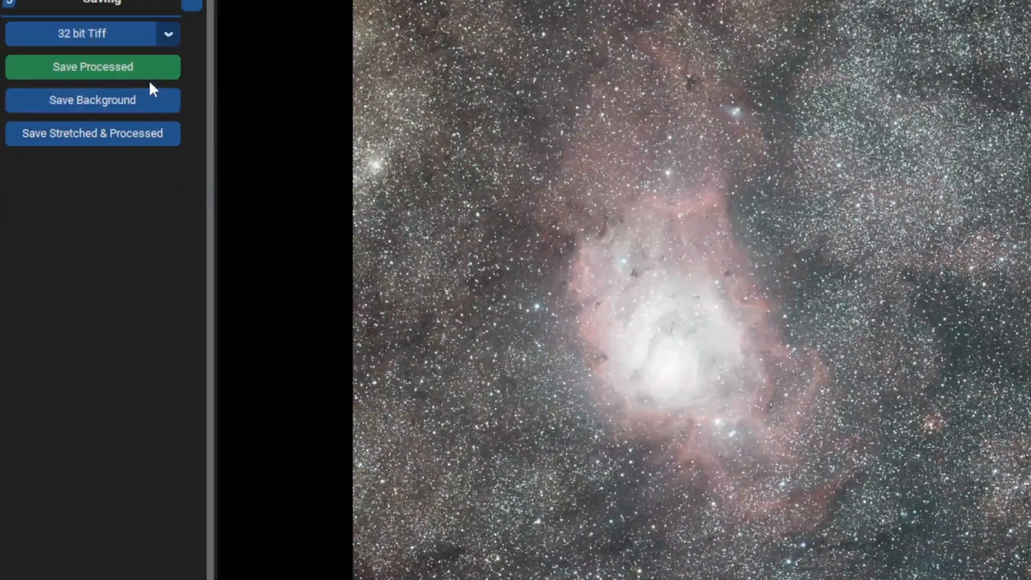
Save the processed image as 32-bit TIFF 'result_GraXpert AI'.
left_click(92, 66)
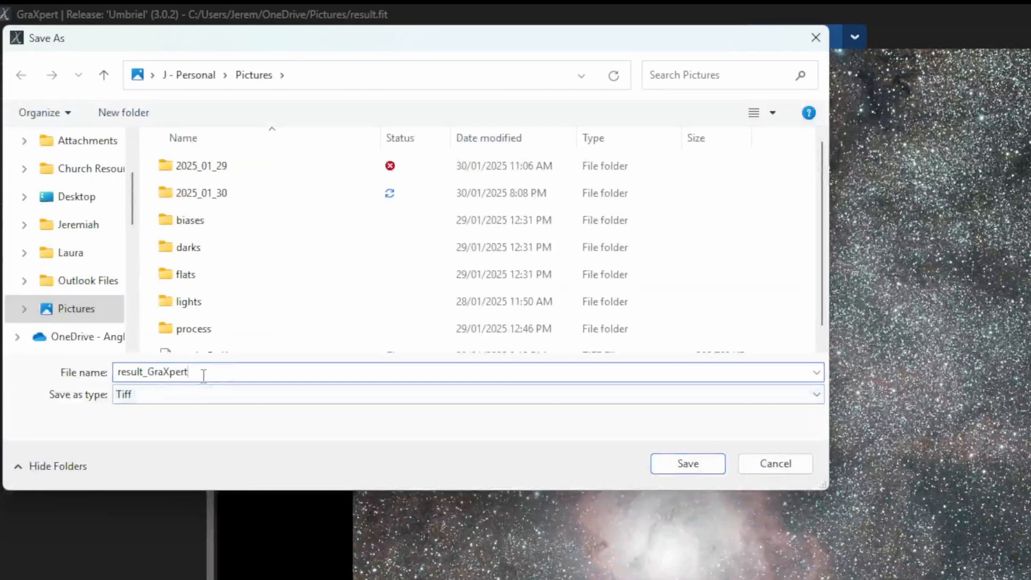
type("AI")
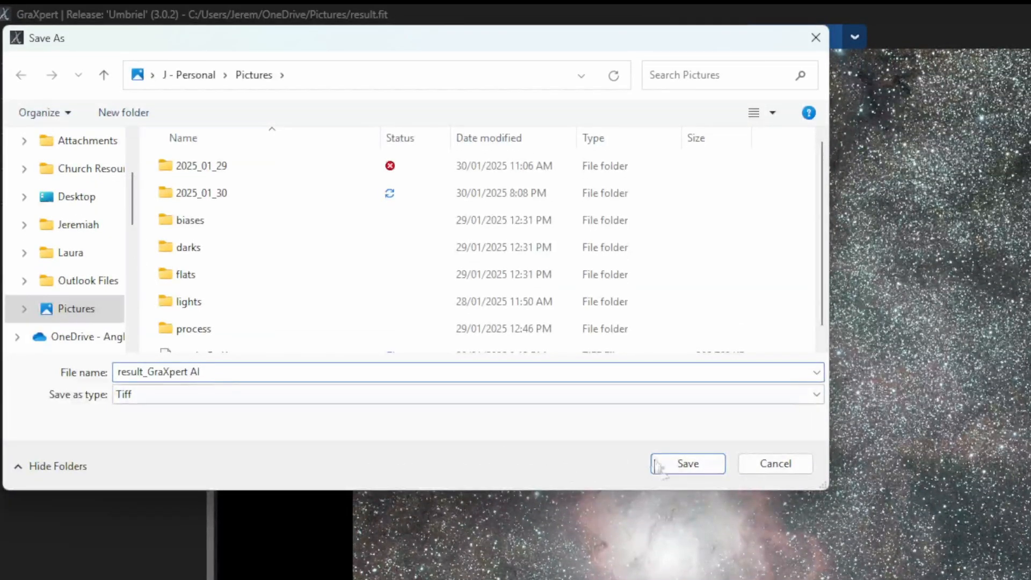
left_click(687, 464)
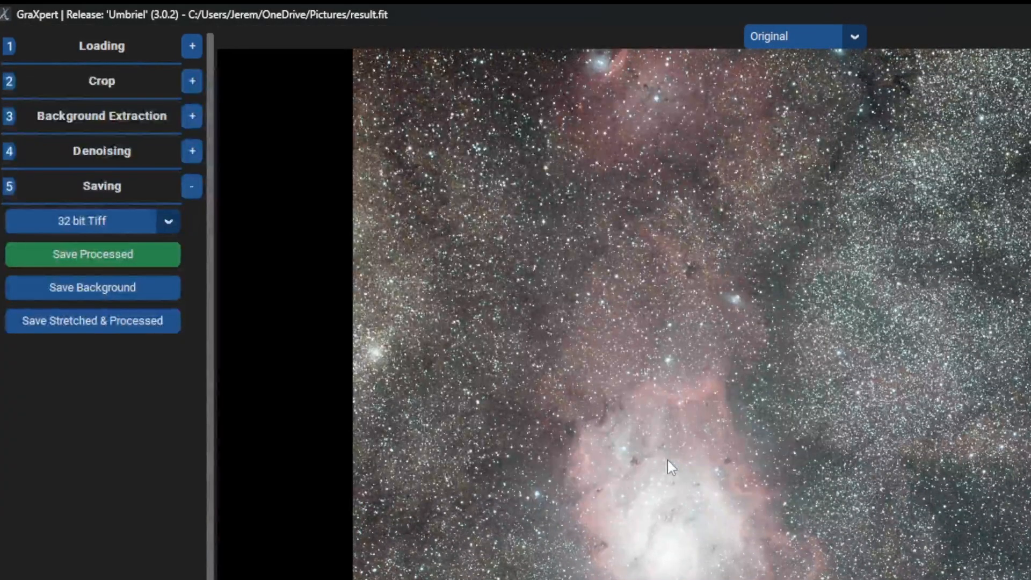